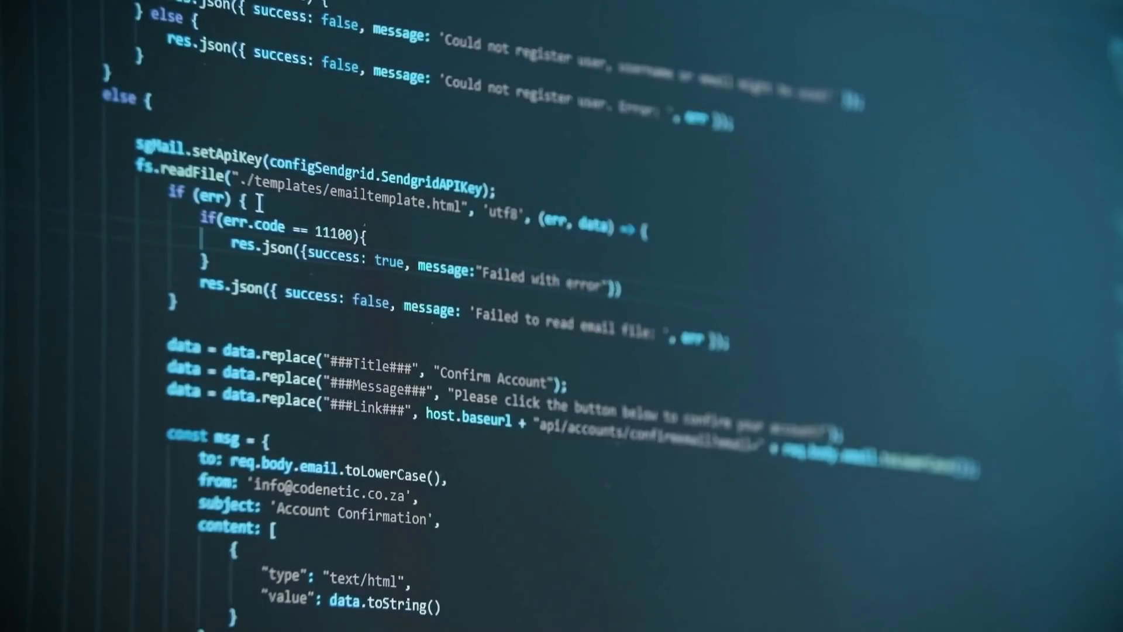
Browse down the Third Eye Cyborg YouTube channel Home tab through its uploaded videos.
text(code)
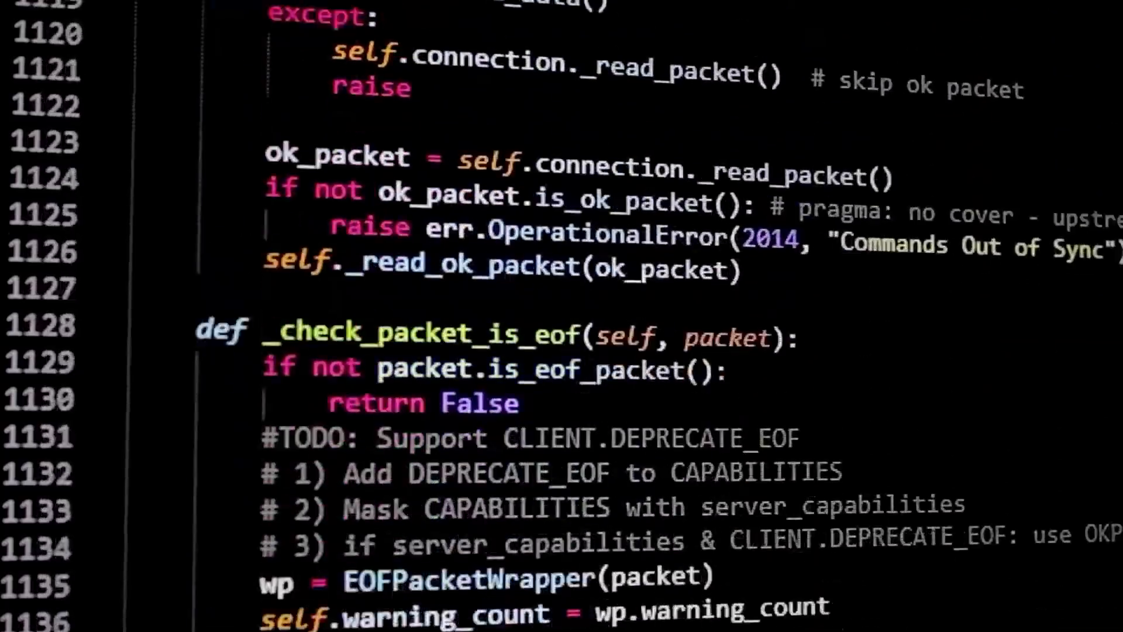
scroll(down, 3)
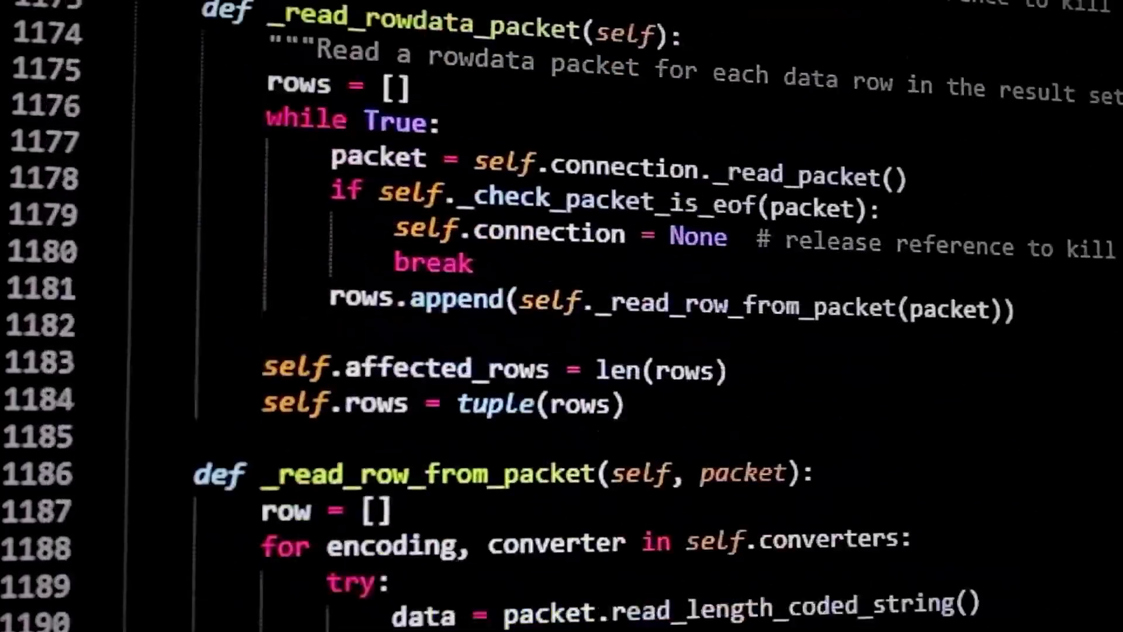
scroll(down, 3)
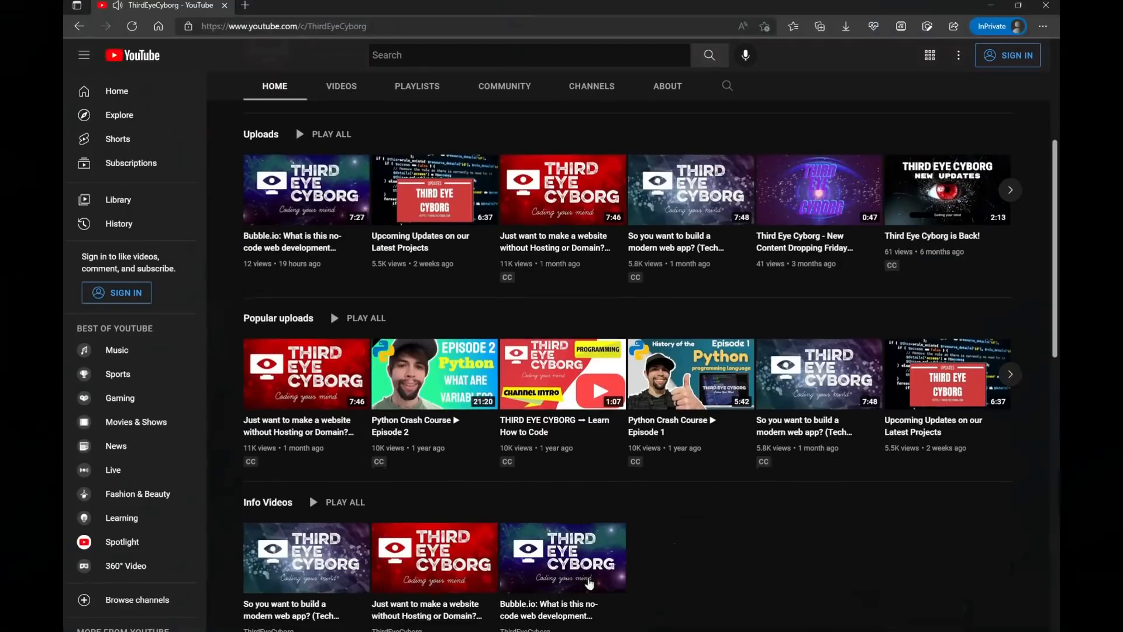
scroll(down, 3)
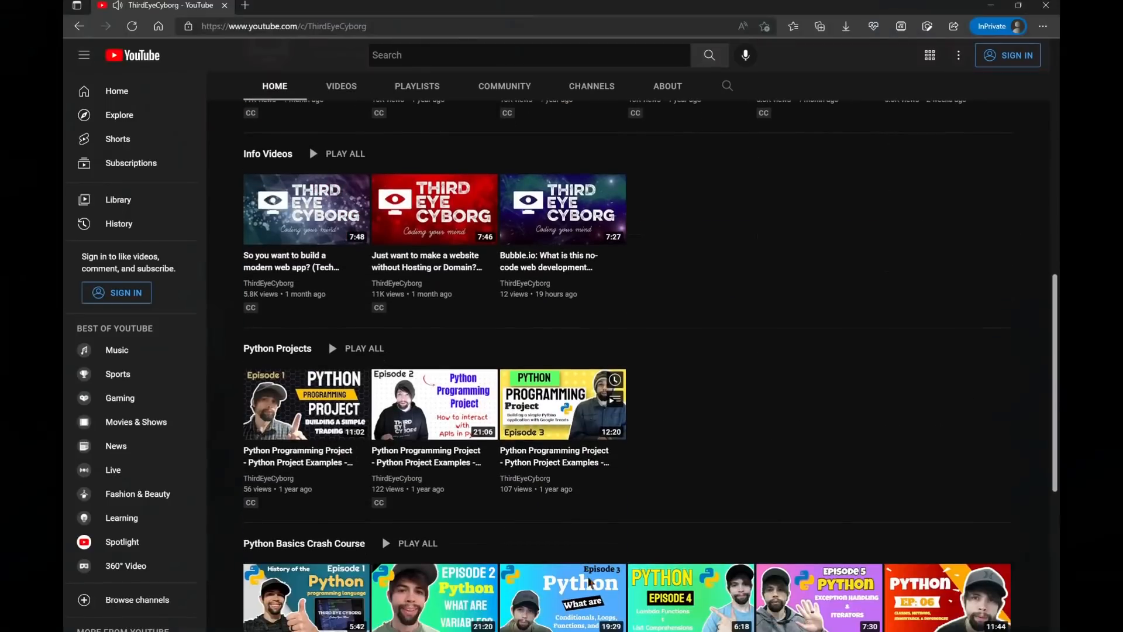
scroll(down, 3)
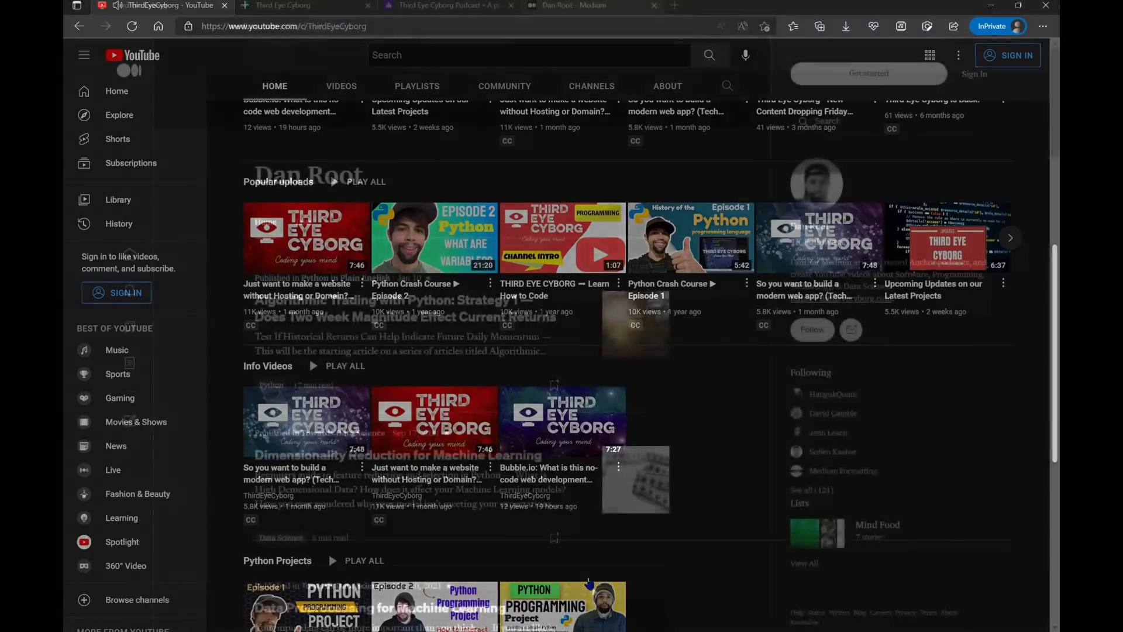
Switch to the Medium profile and scroll its Python and data science articles.
click(573, 4)
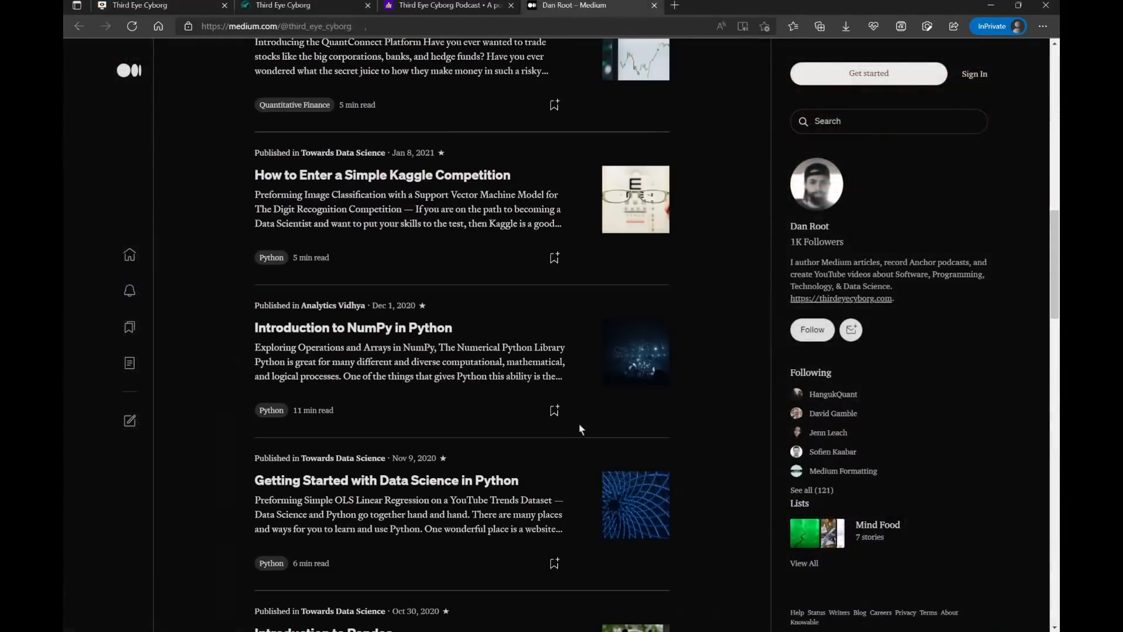
scroll(down, 3)
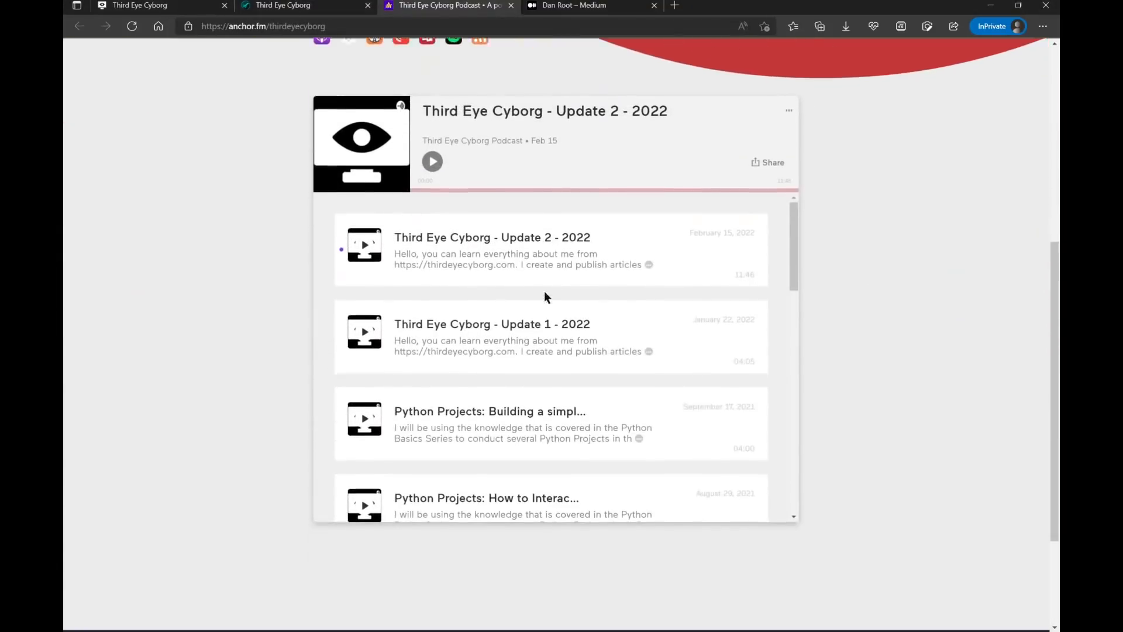
Scroll the Anchor podcast episodes, then the thirdeyecyborg.com page down to About Me.
scroll(down, 3)
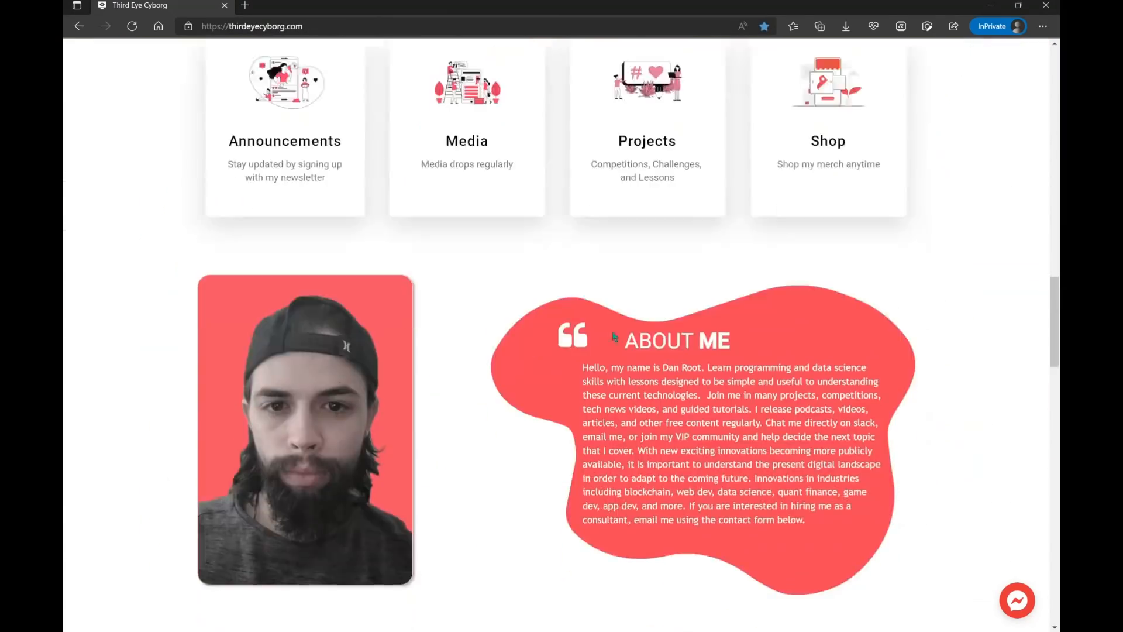
scroll(down, 3)
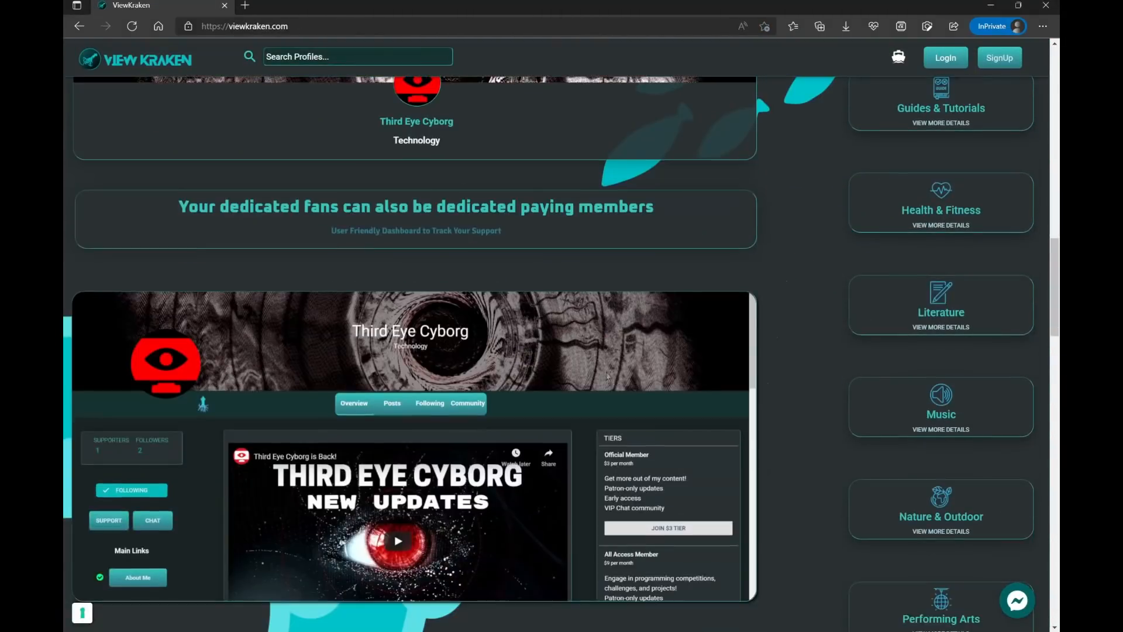
Scroll the ViewKraken Third Eye Cyborg profile past Recent Posts to its Social Links.
scroll(down, 3)
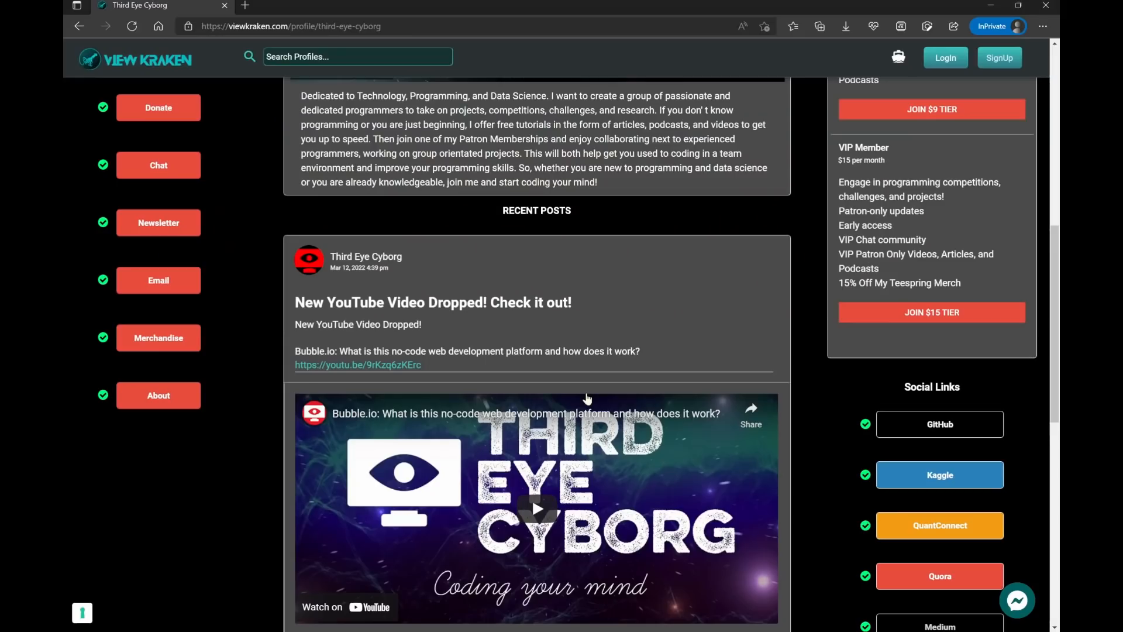
scroll(down, 3)
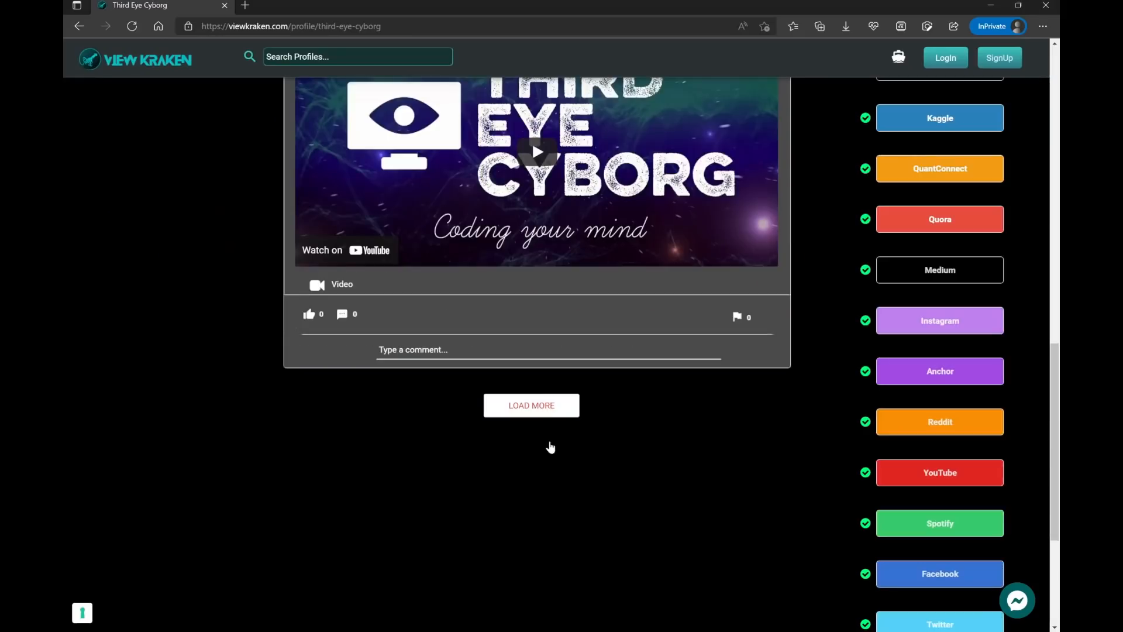